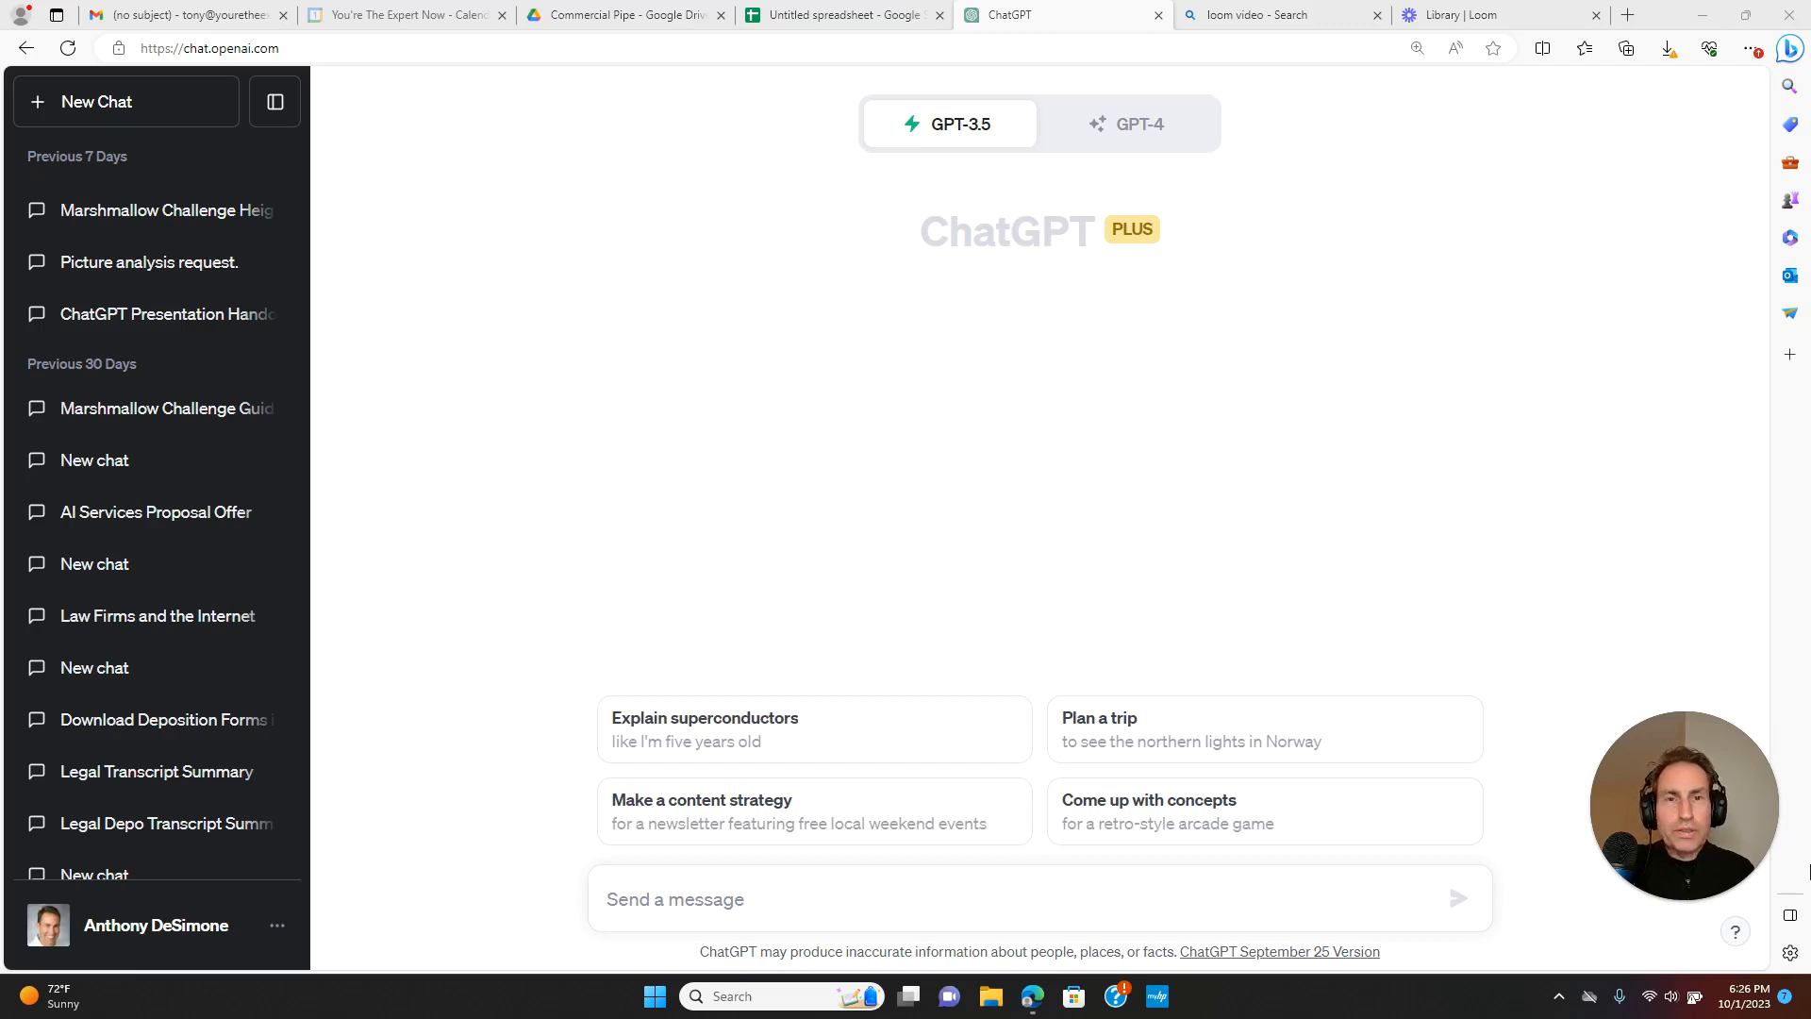
pyautogui.moveTo(155, 925)
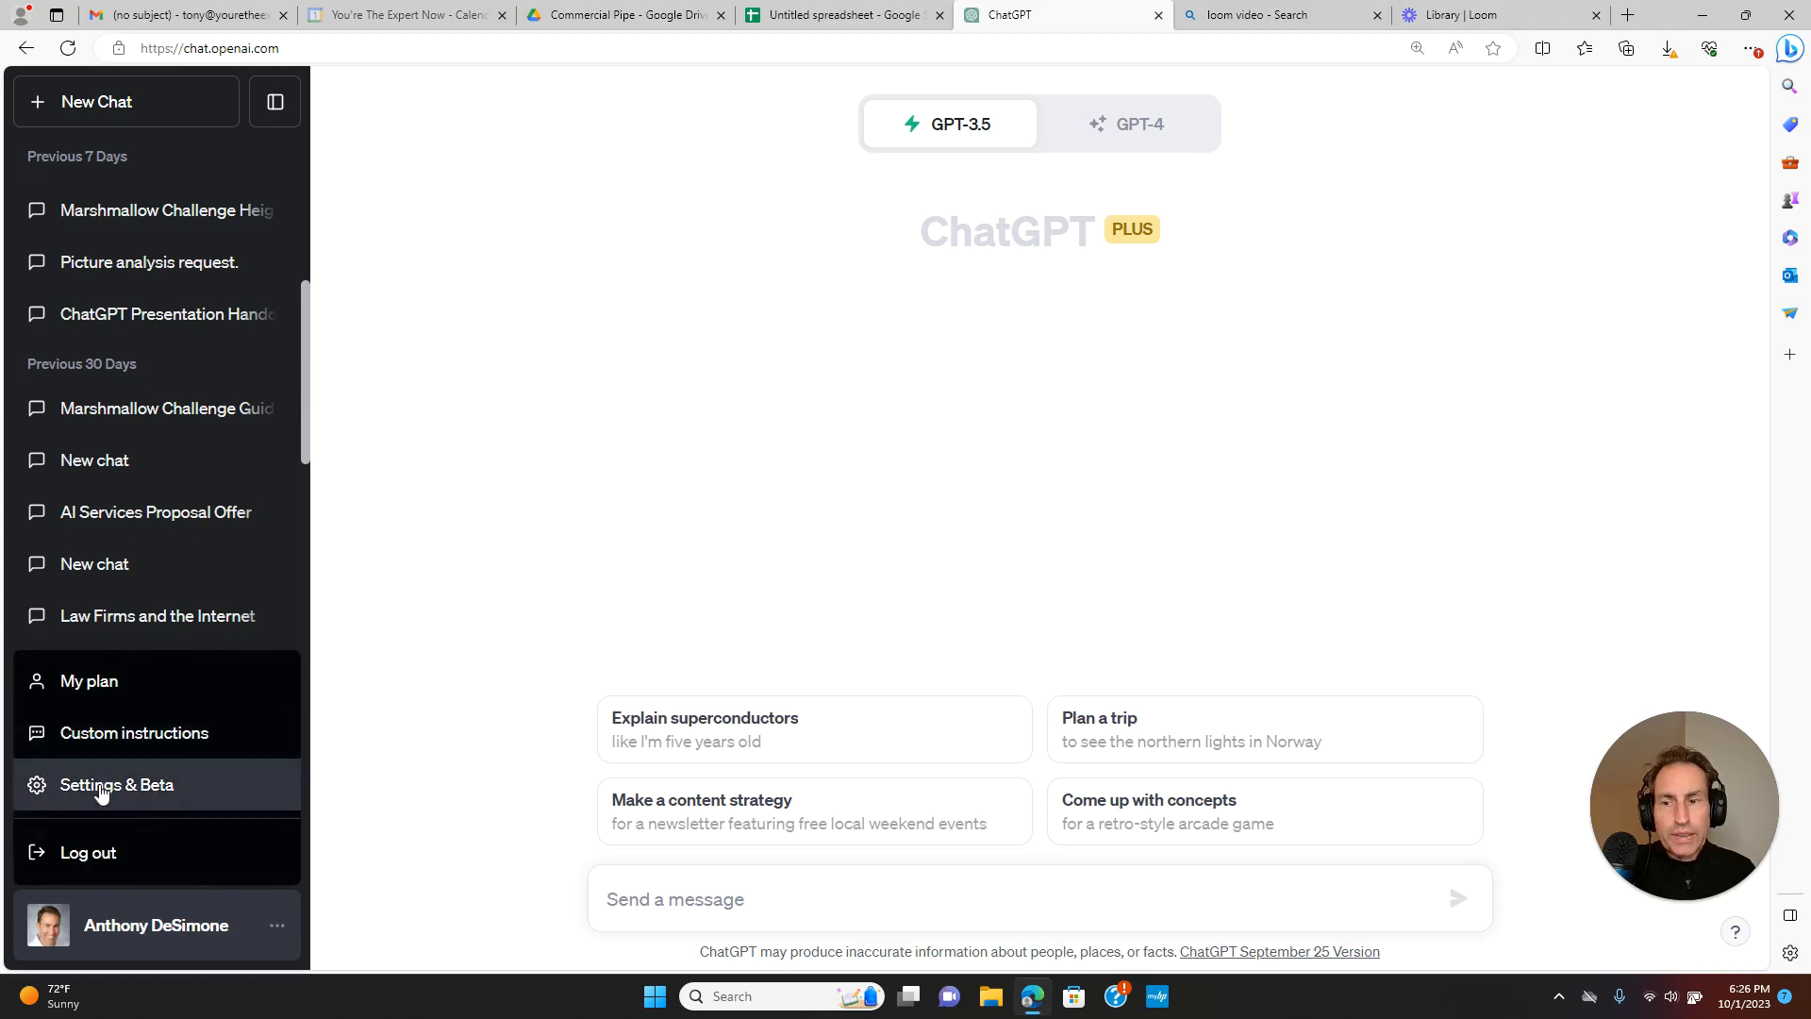
# Enable the Browse with Bing beta feature in Settings and close the Settings window
pyautogui.click(116, 784)
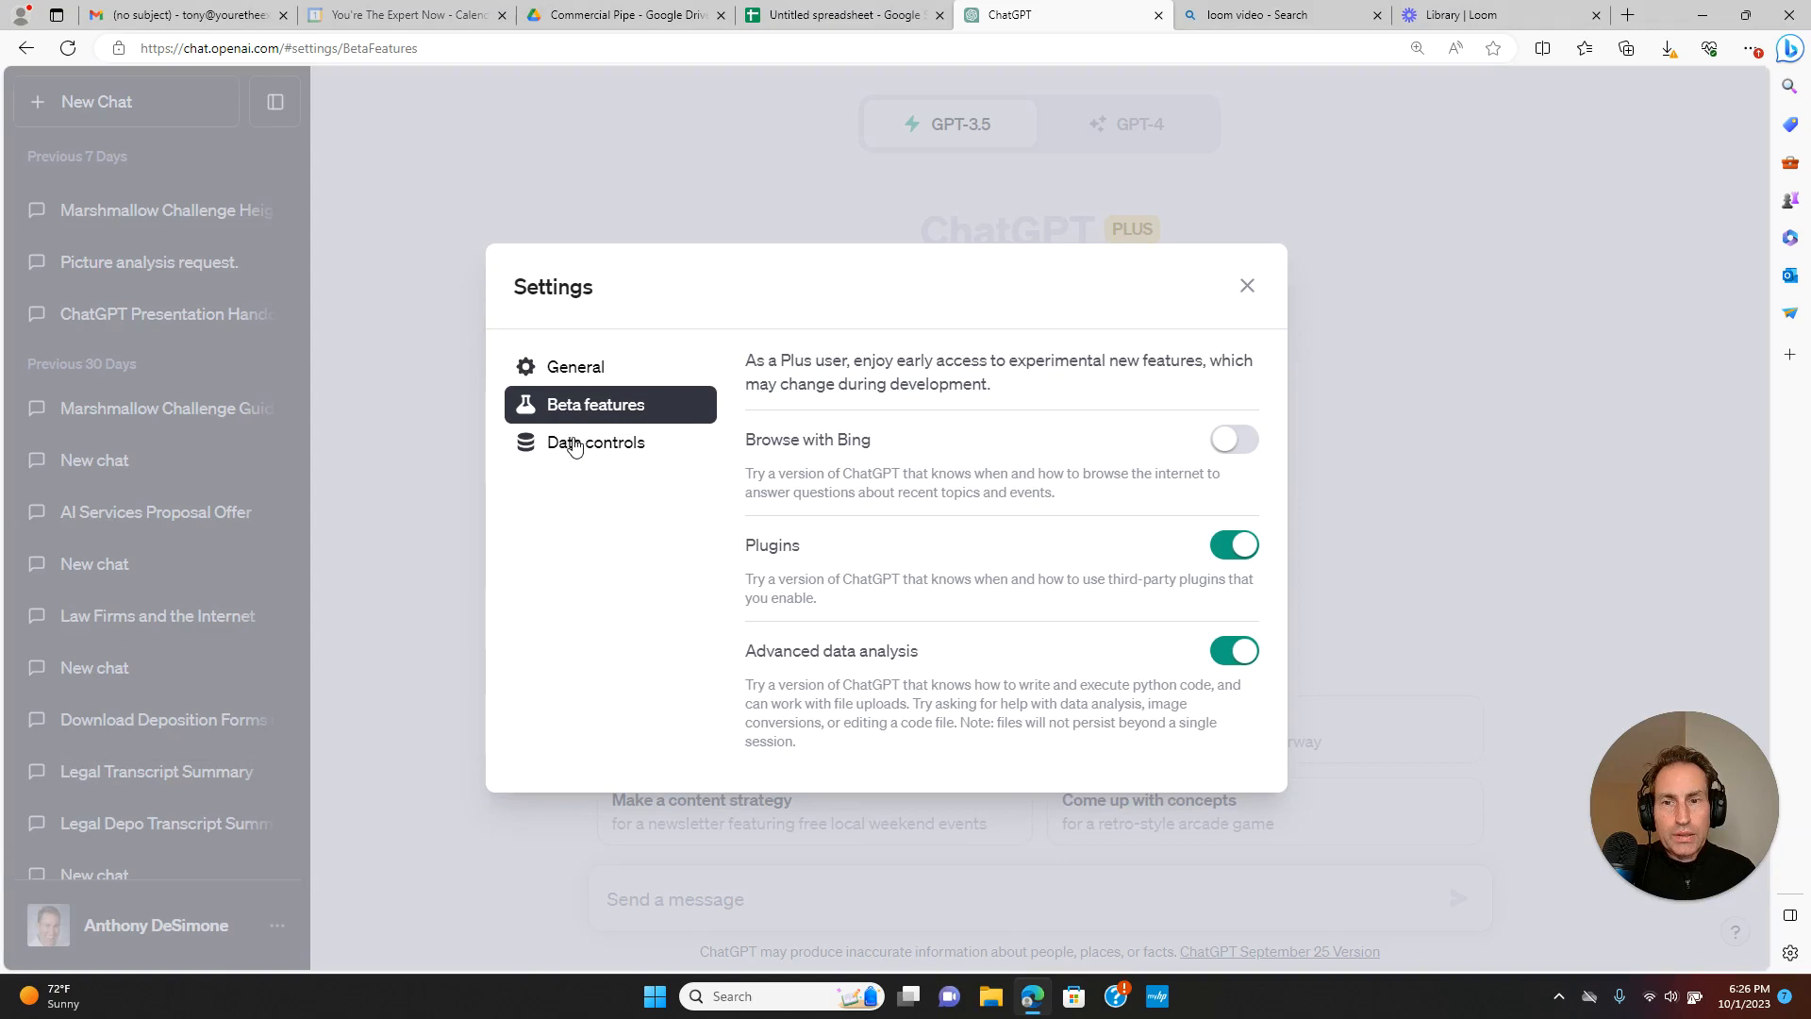
pyautogui.moveTo(780, 448)
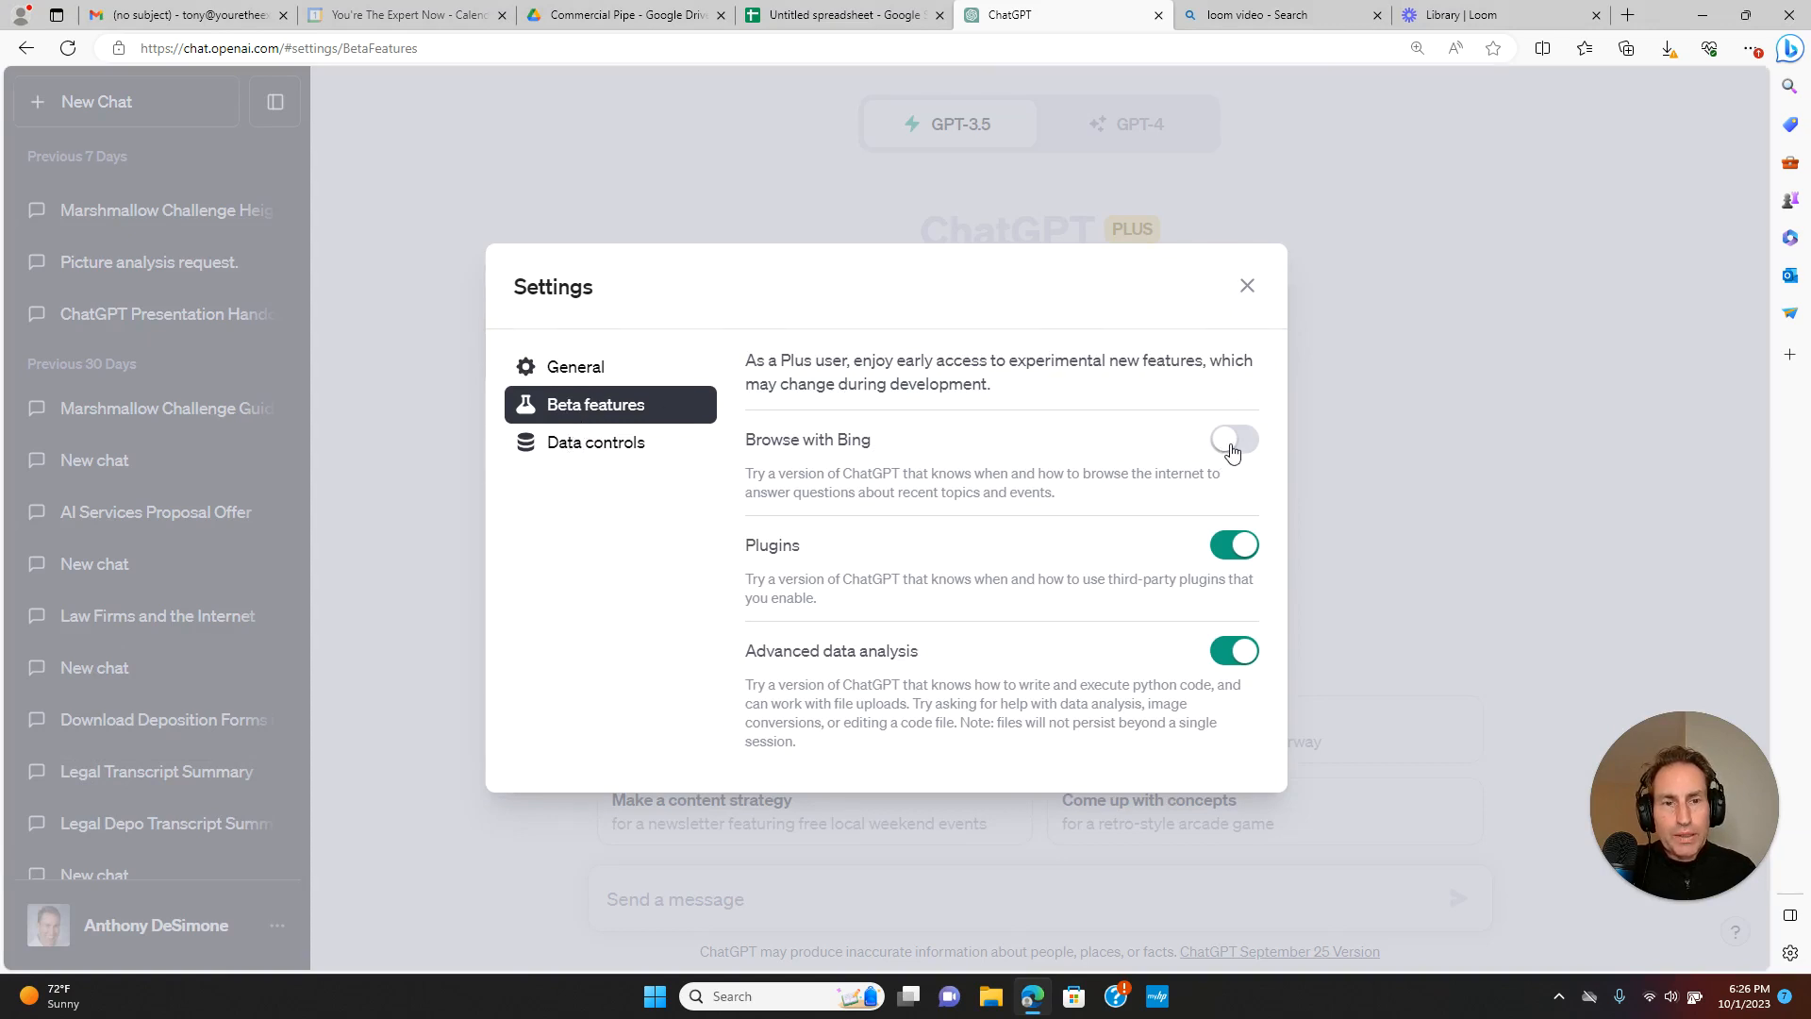
pyautogui.click(1233, 439)
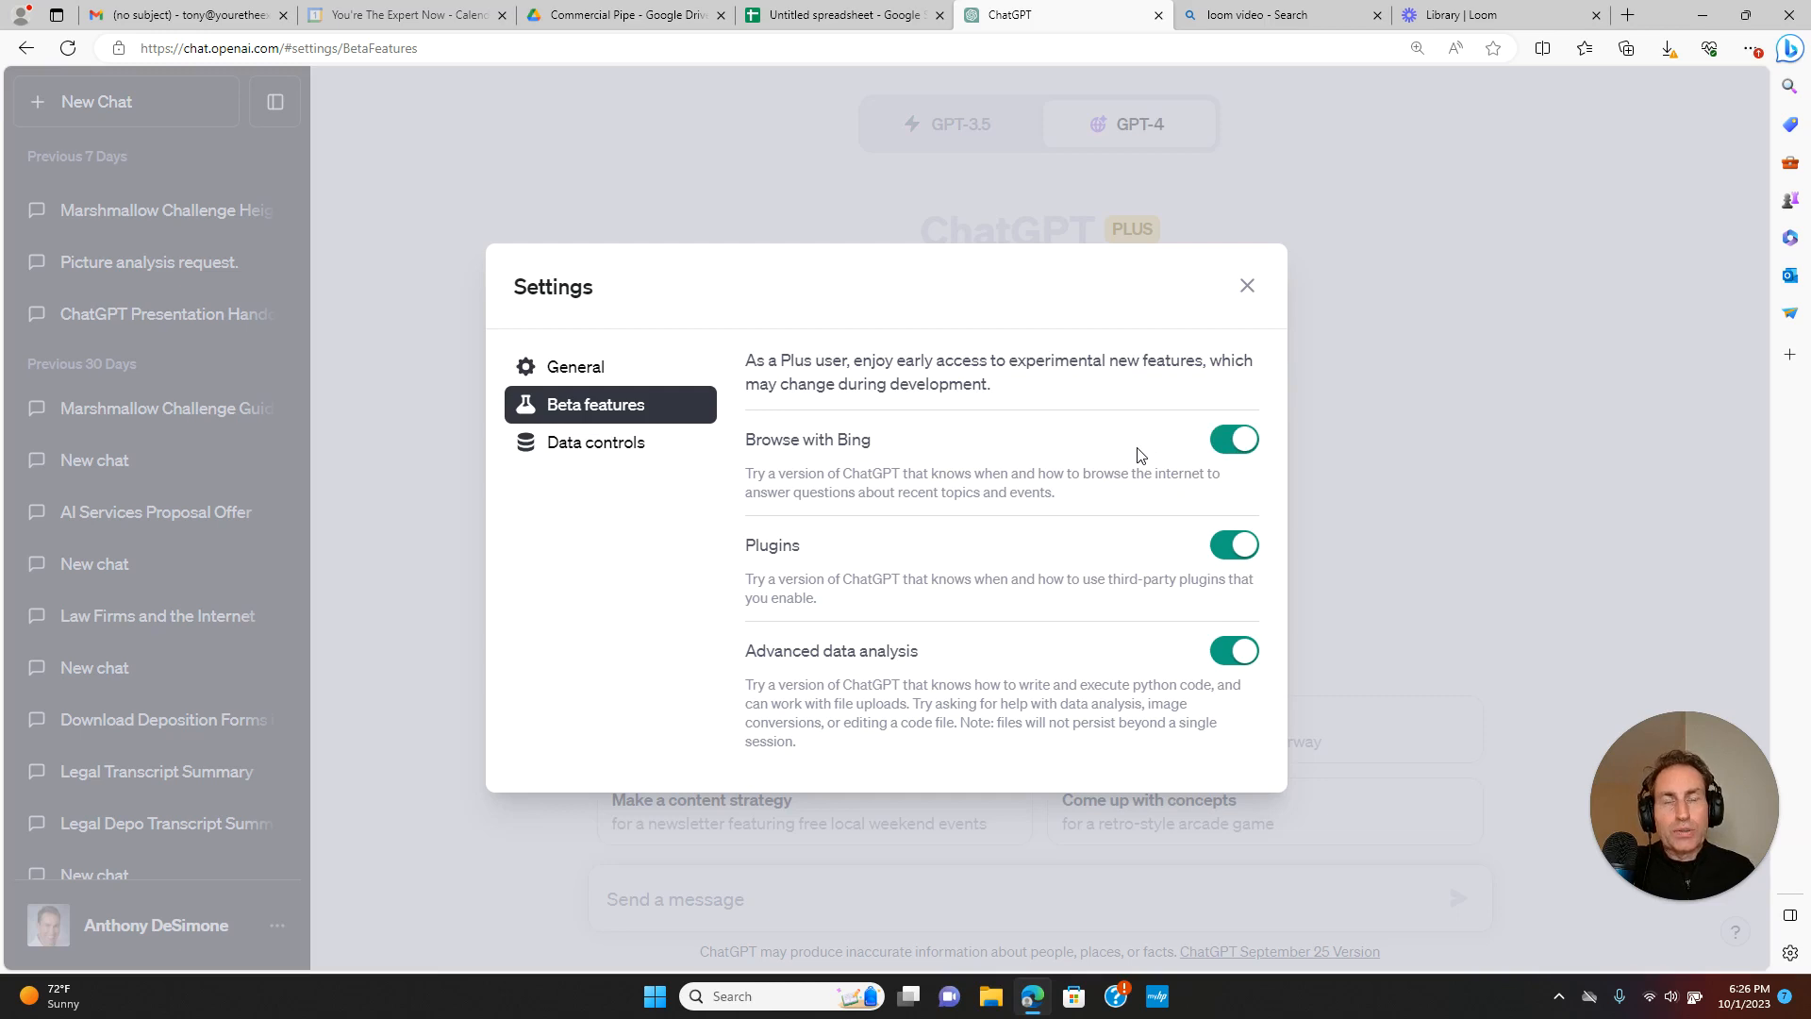
pyautogui.moveTo(1247, 285)
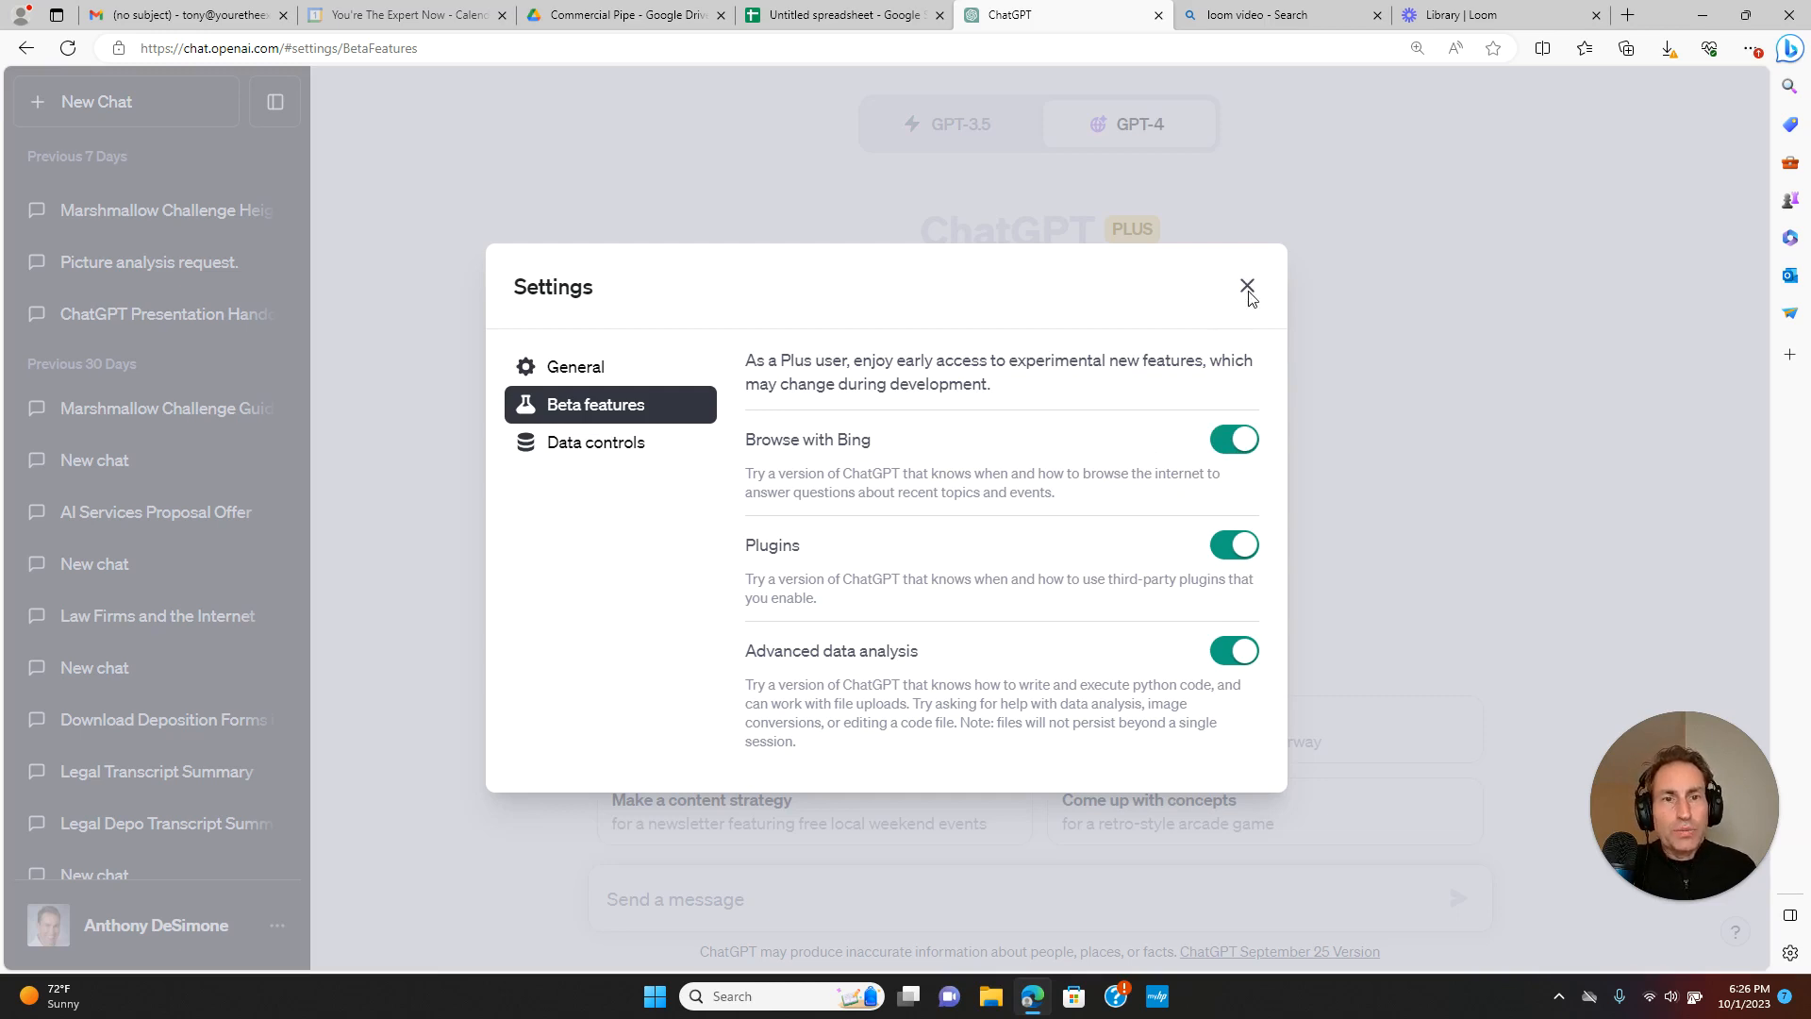
pyautogui.click(1246, 284)
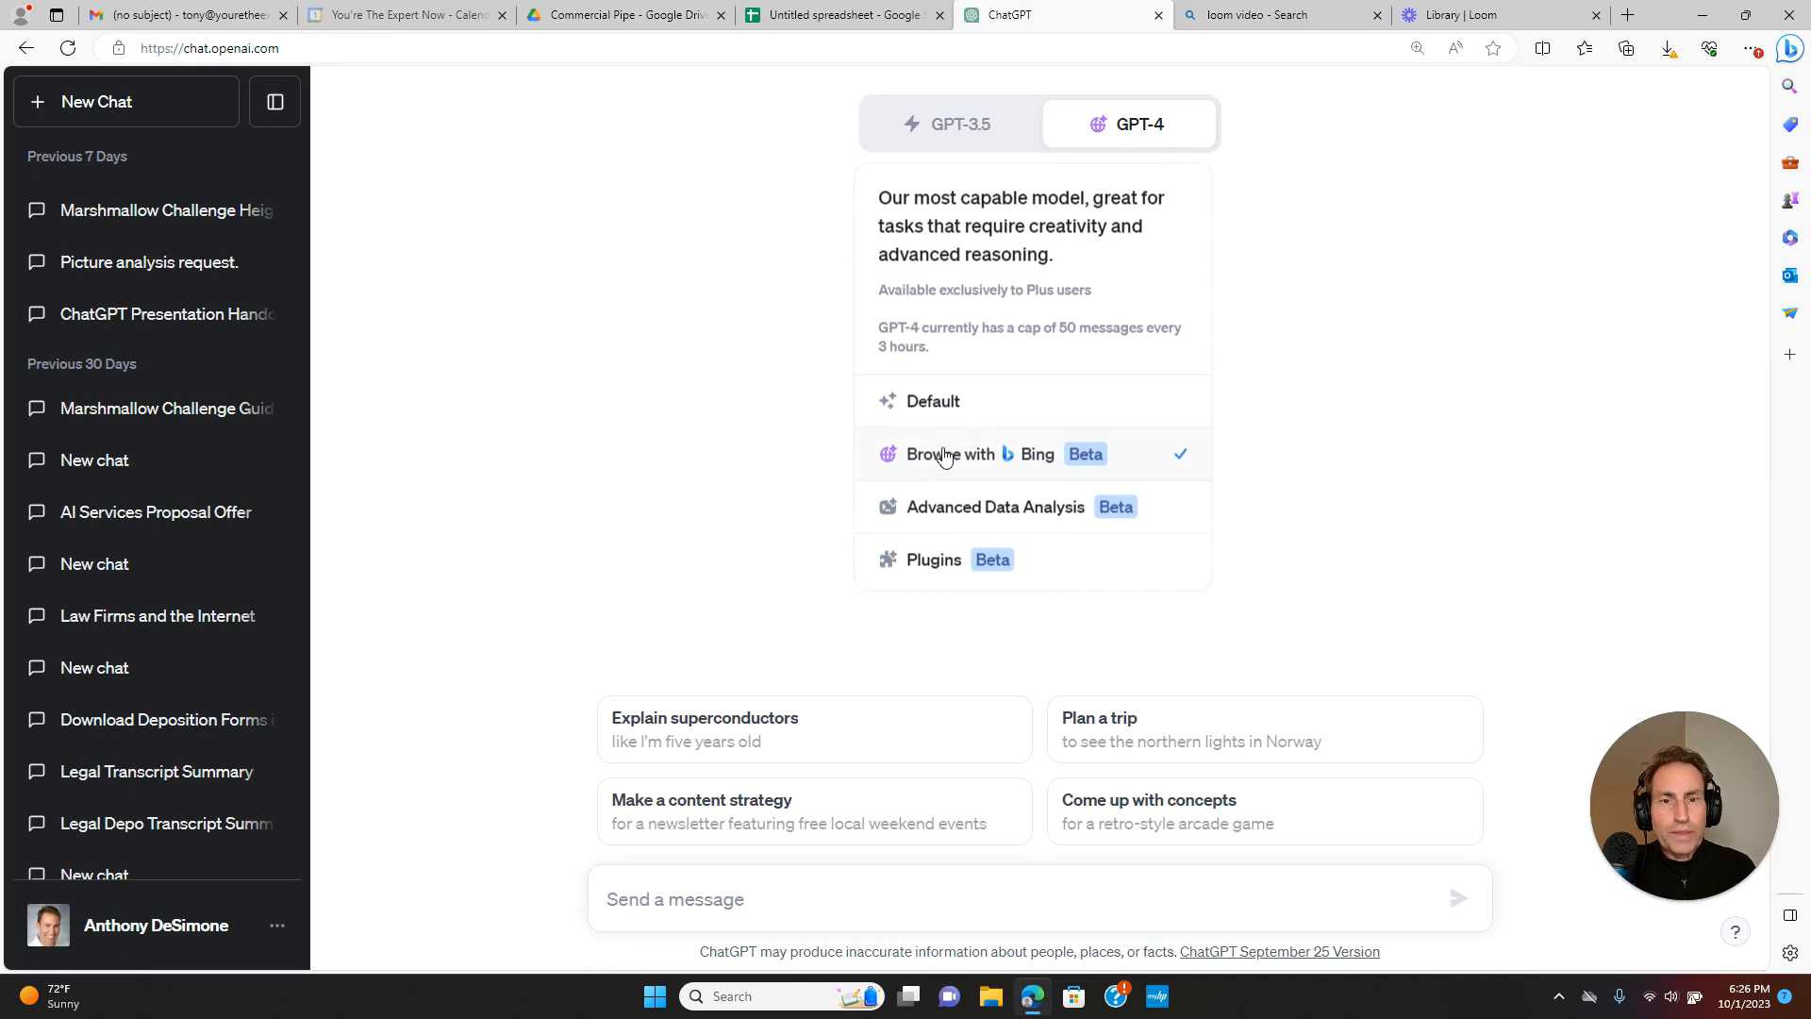
pyautogui.moveTo(979, 462)
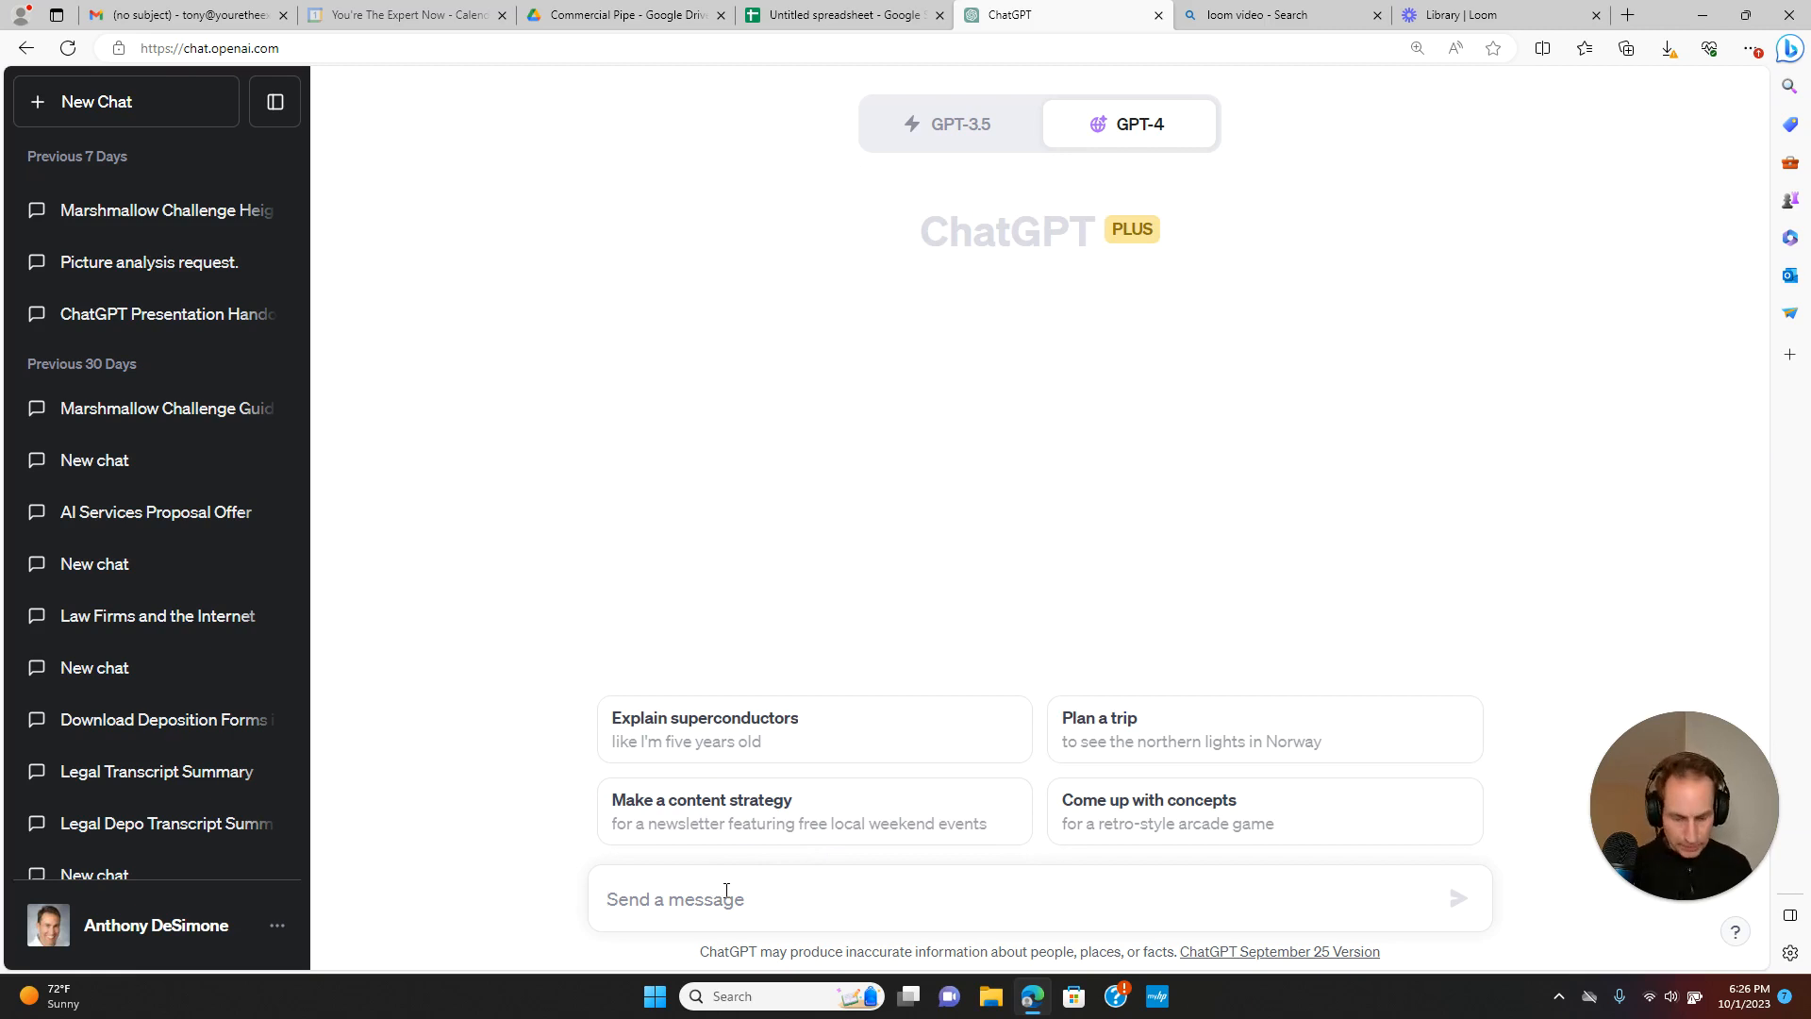
# Send the prompt 'Provide me with all the latest news headlines' to GPT-4 with Bing
pyautogui.write('Provide me with all the latest news headlines')
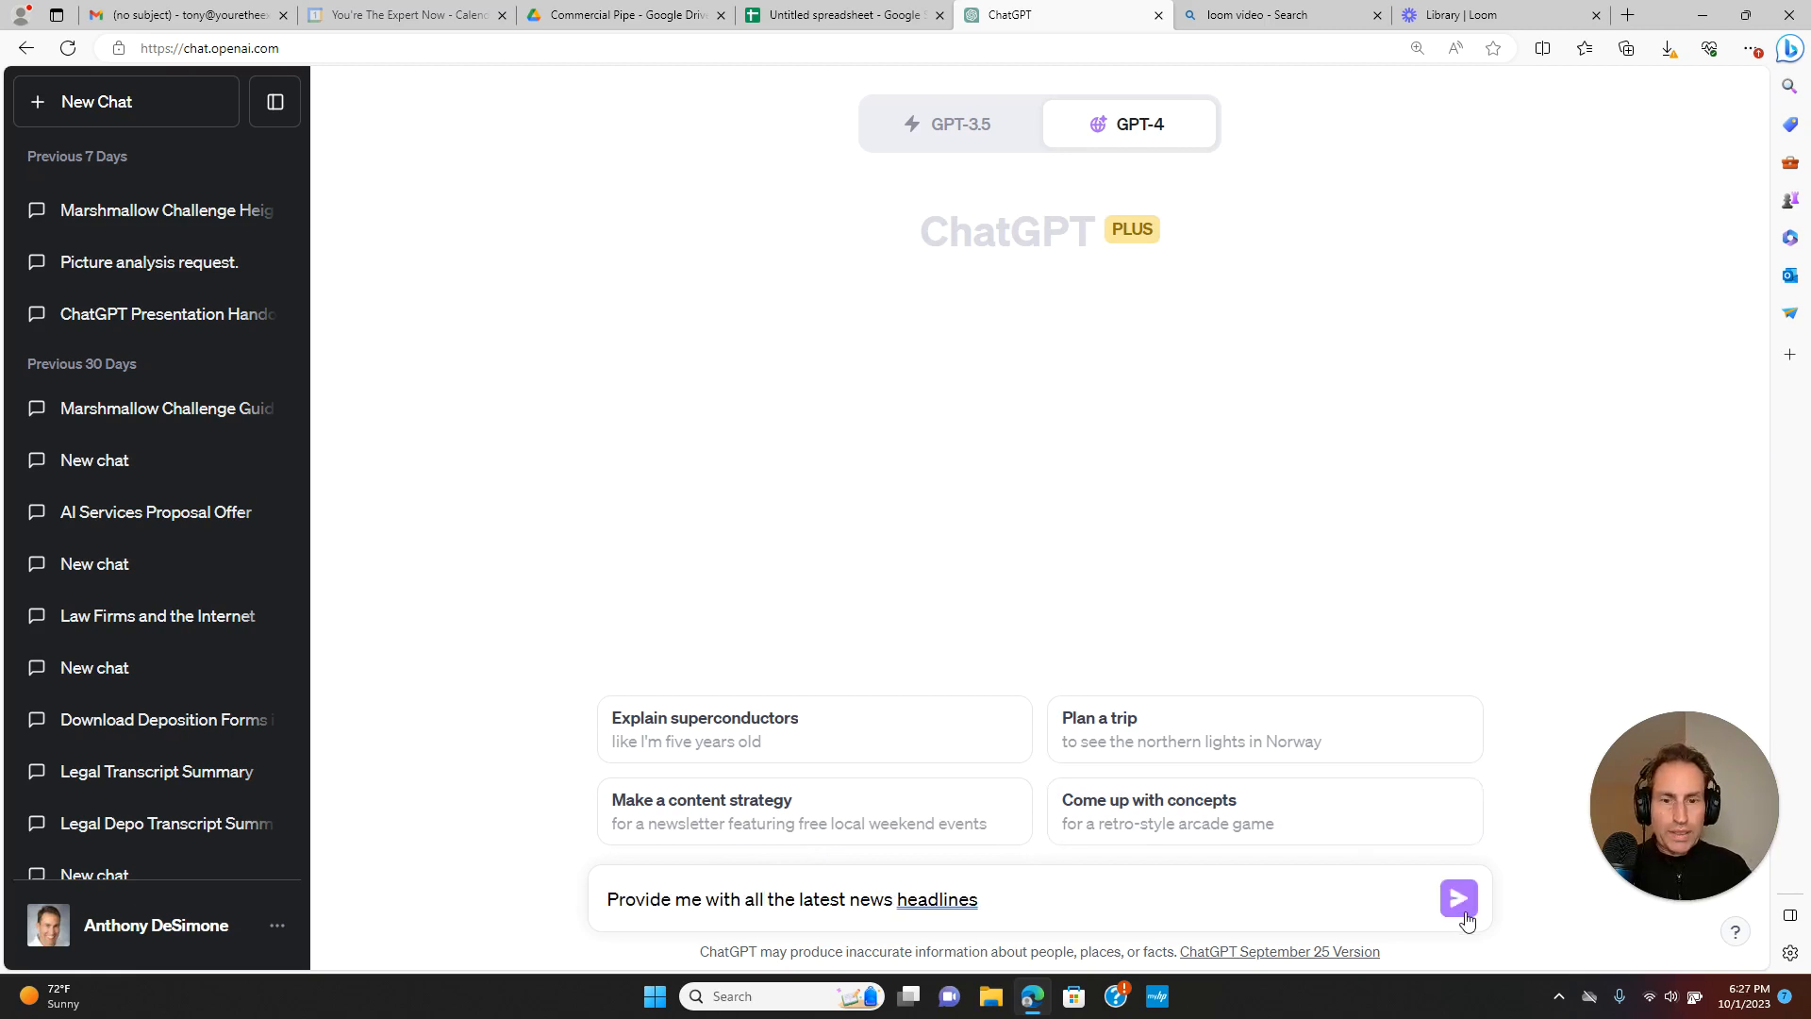
pyautogui.click(1457, 899)
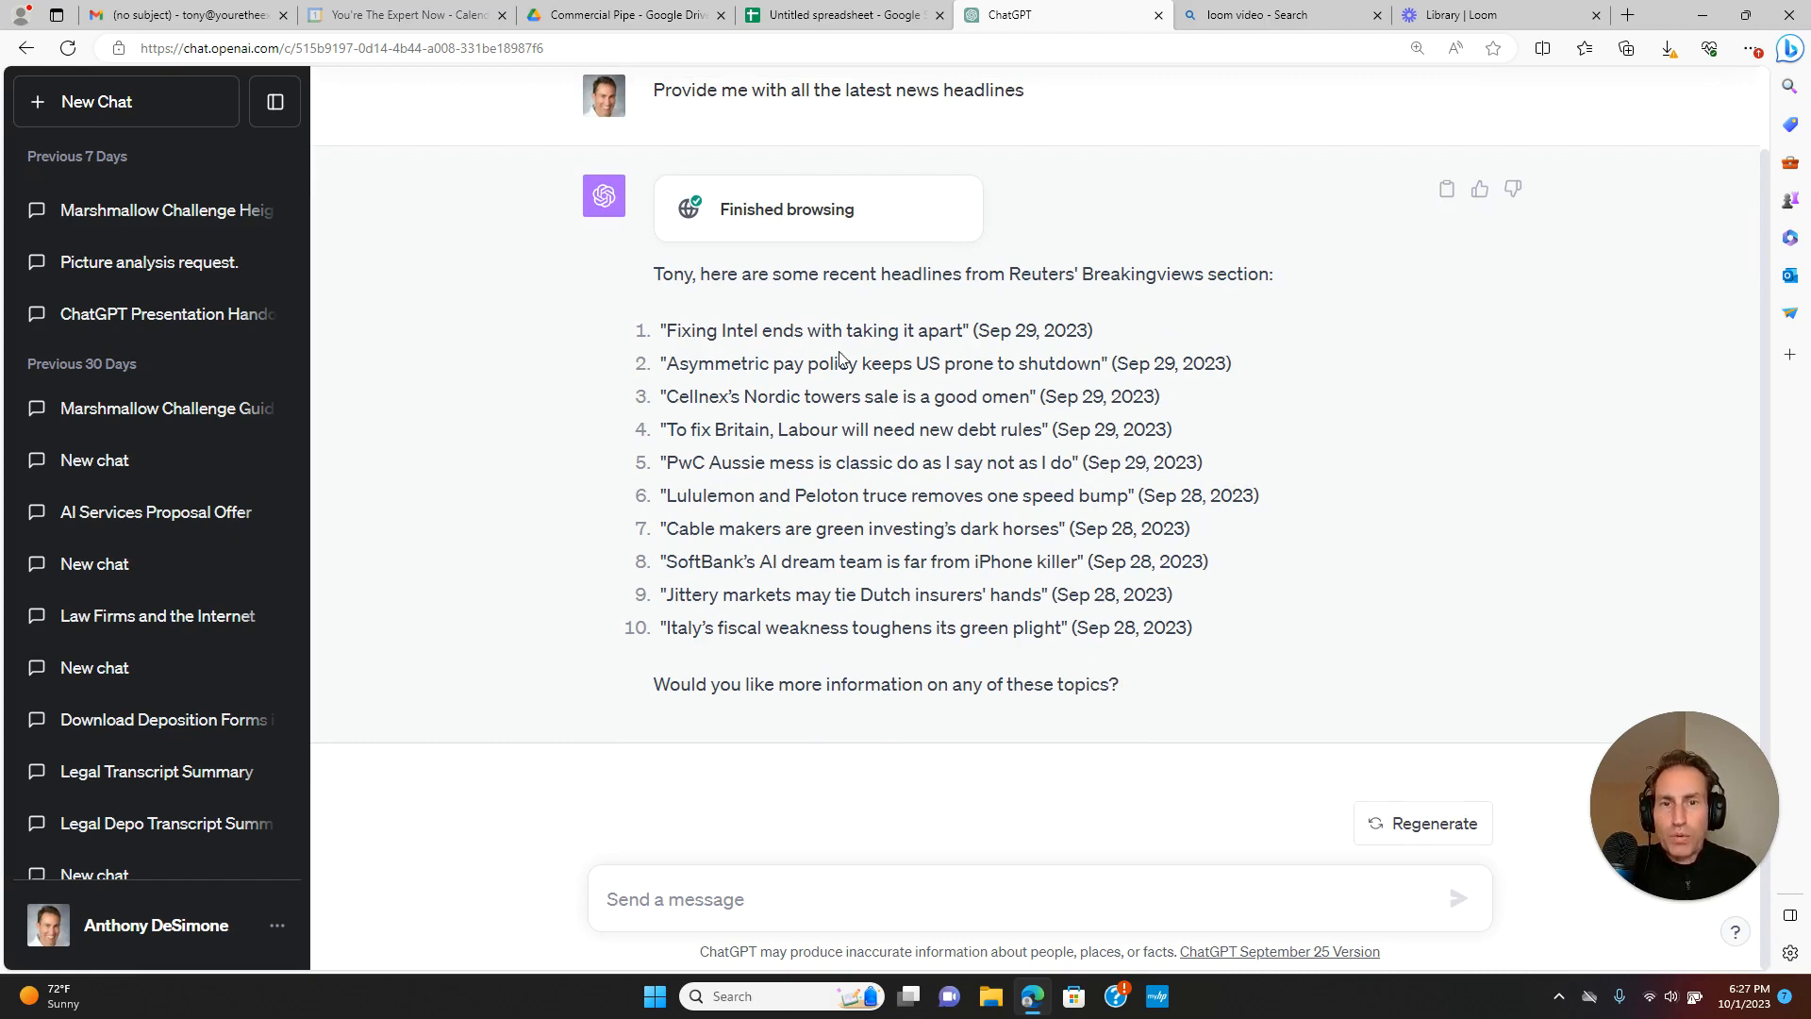
pyautogui.moveTo(1040, 452)
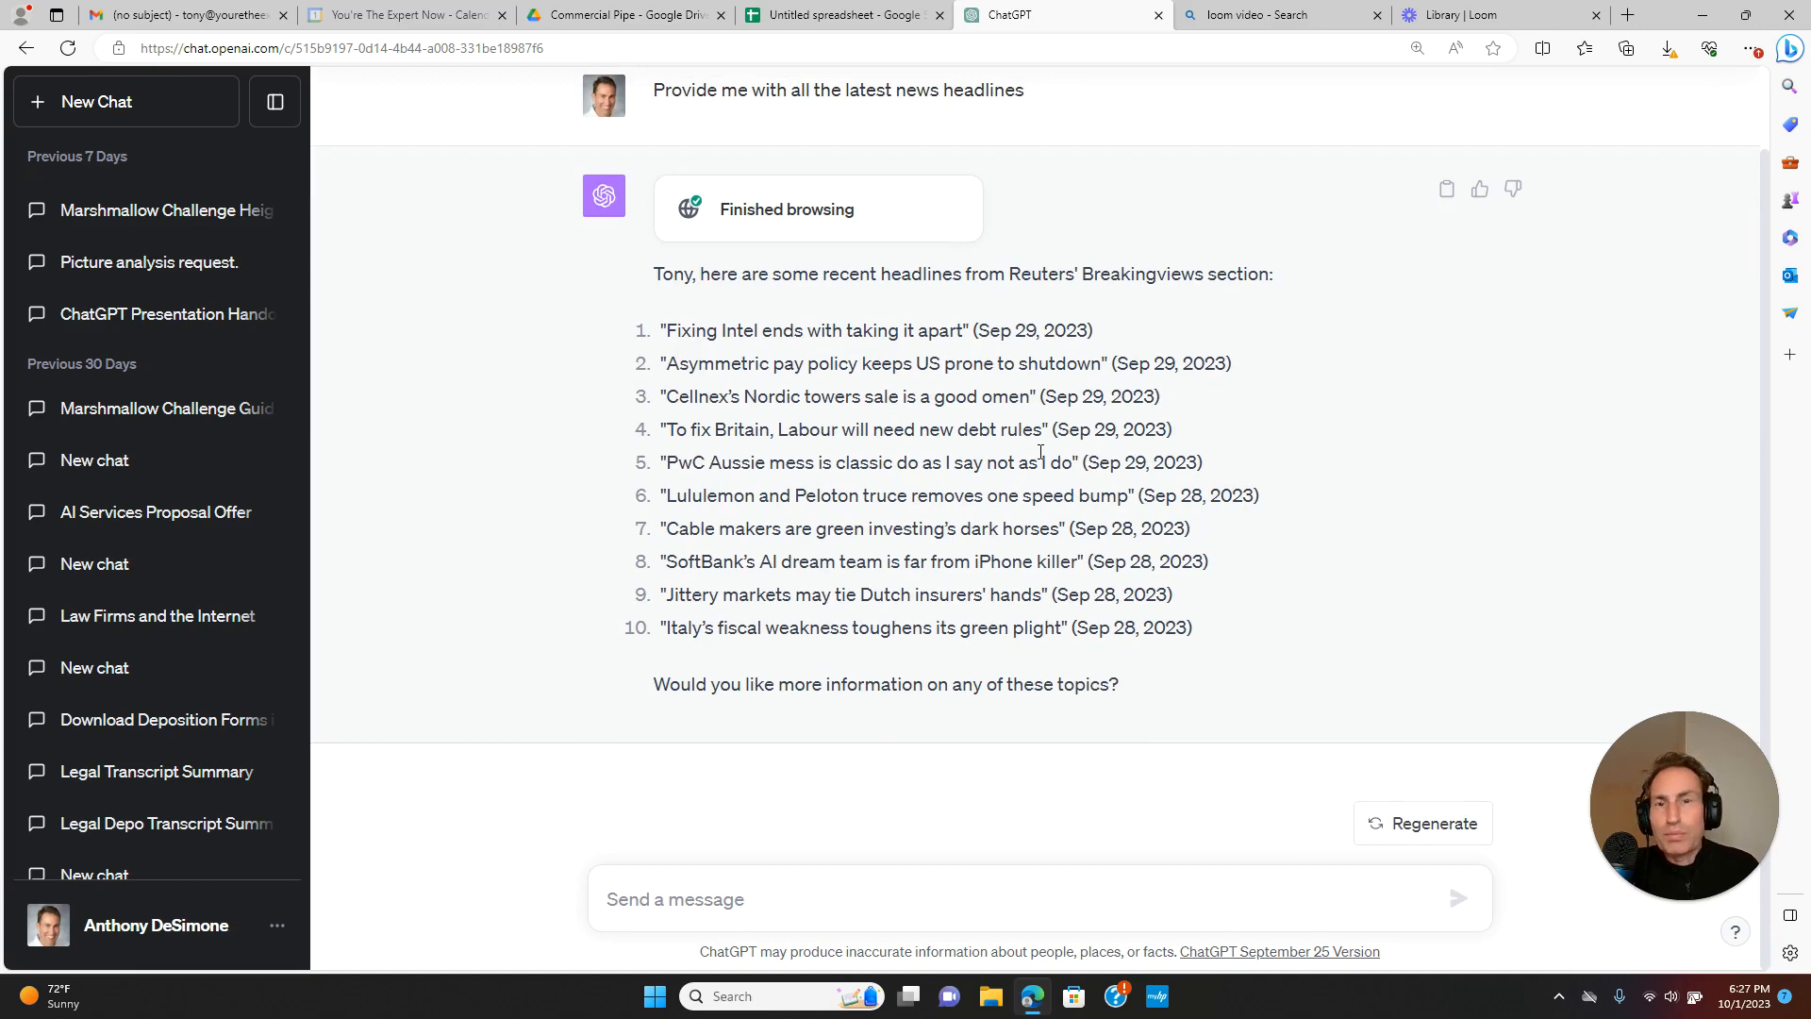
pyautogui.moveTo(1768, 414)
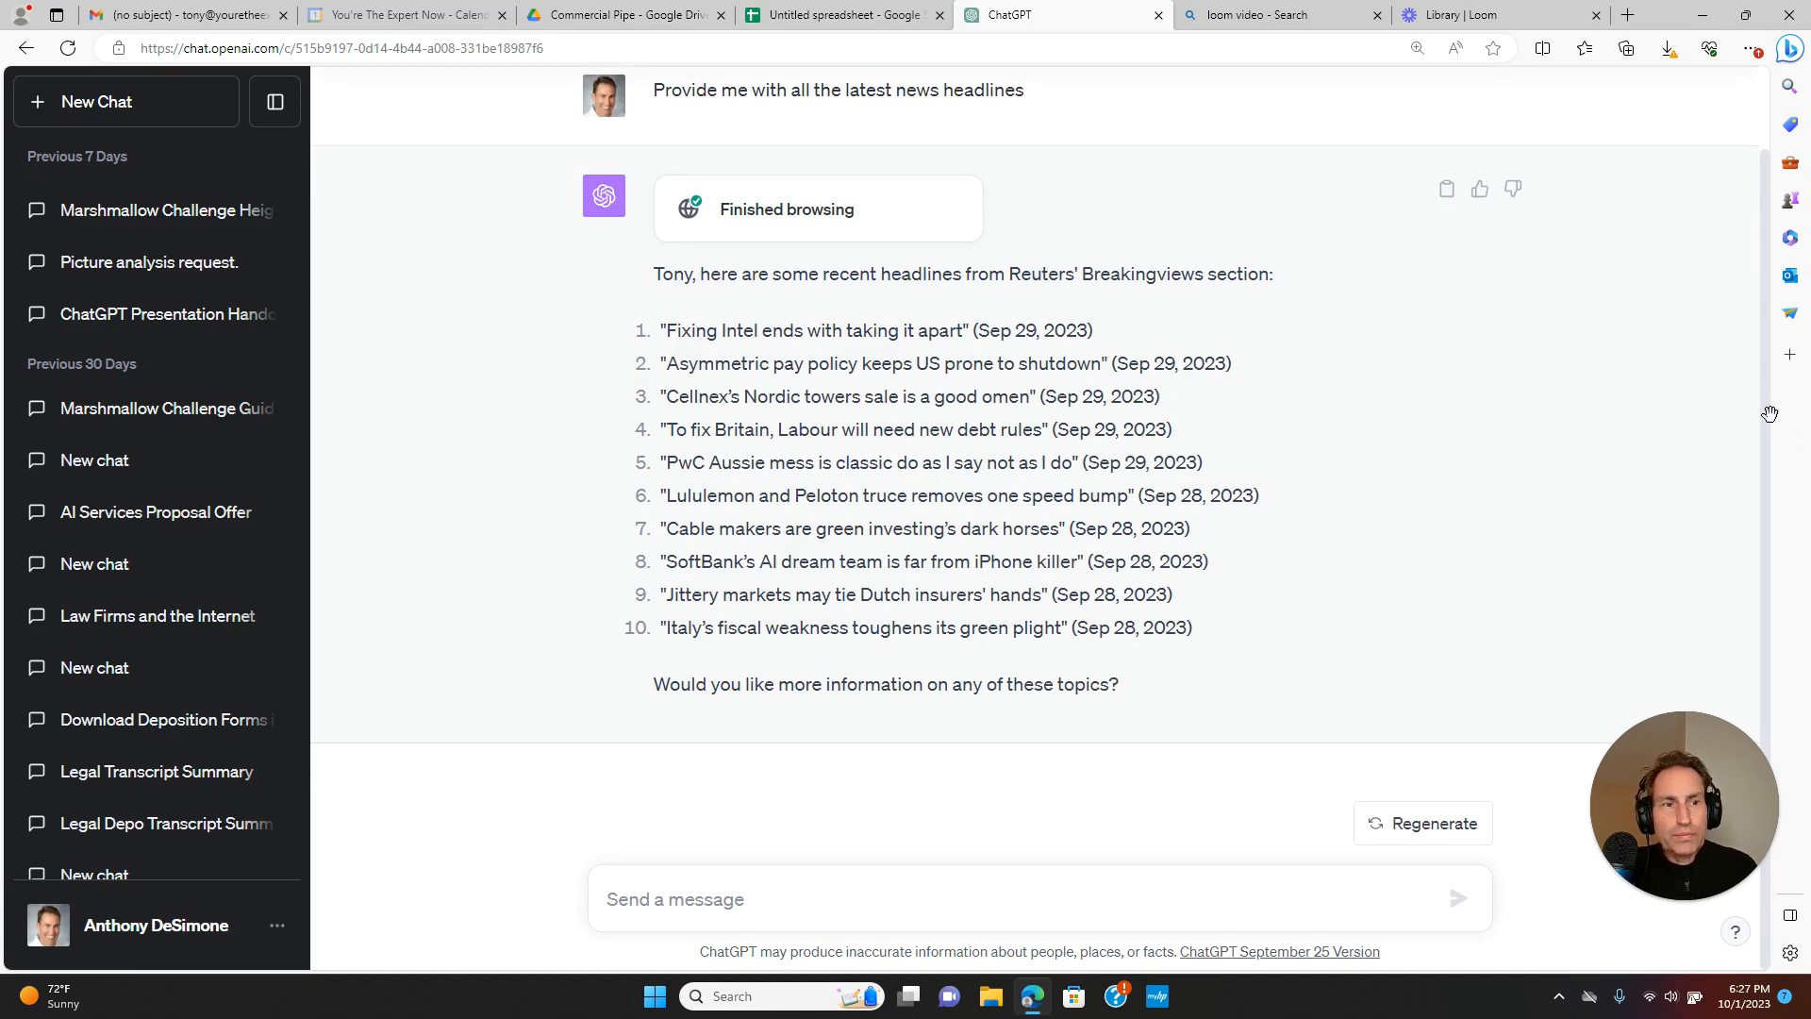